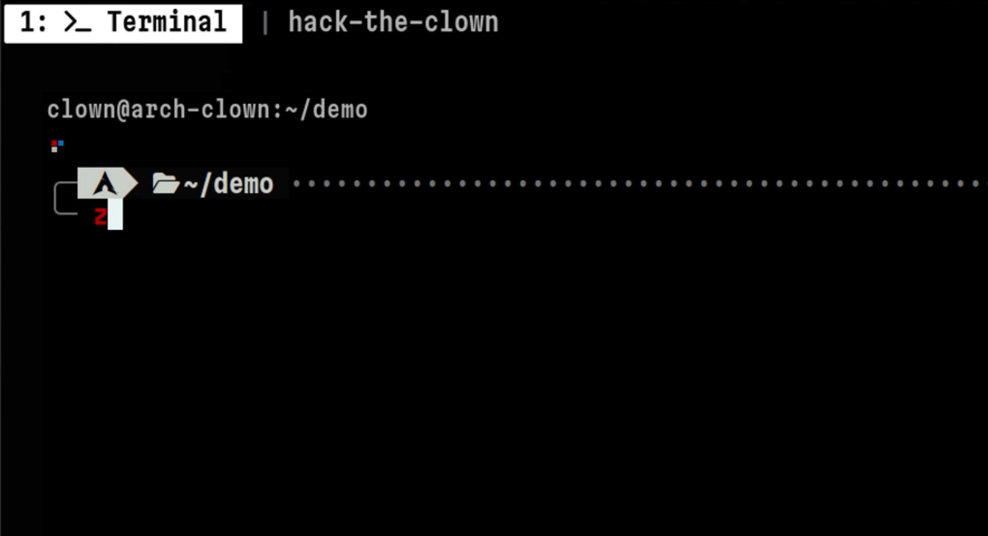
- Page through the kernel config, then list the malware files with ls -l *malwa*
{"action": "key", "text": "Return"}
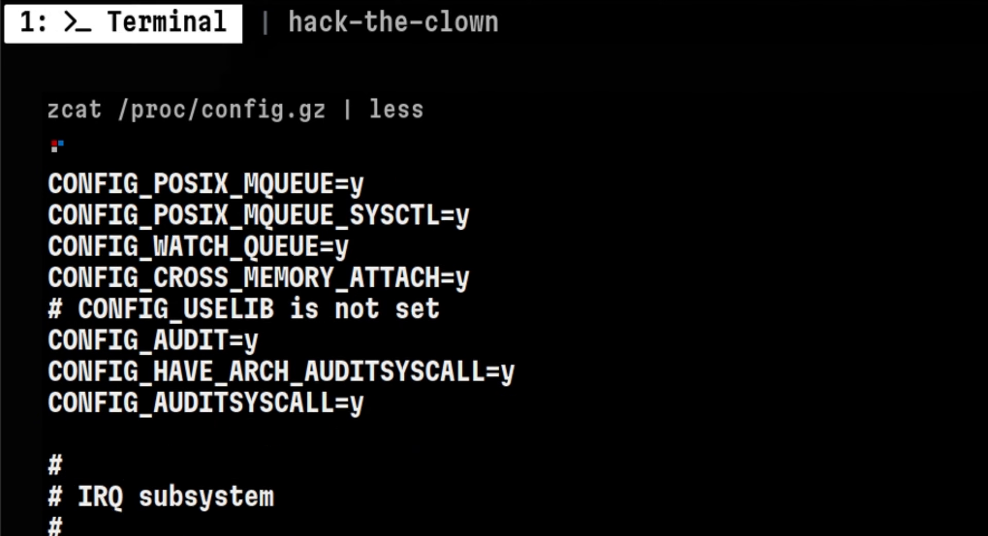
{"action": "key", "text": "q"}
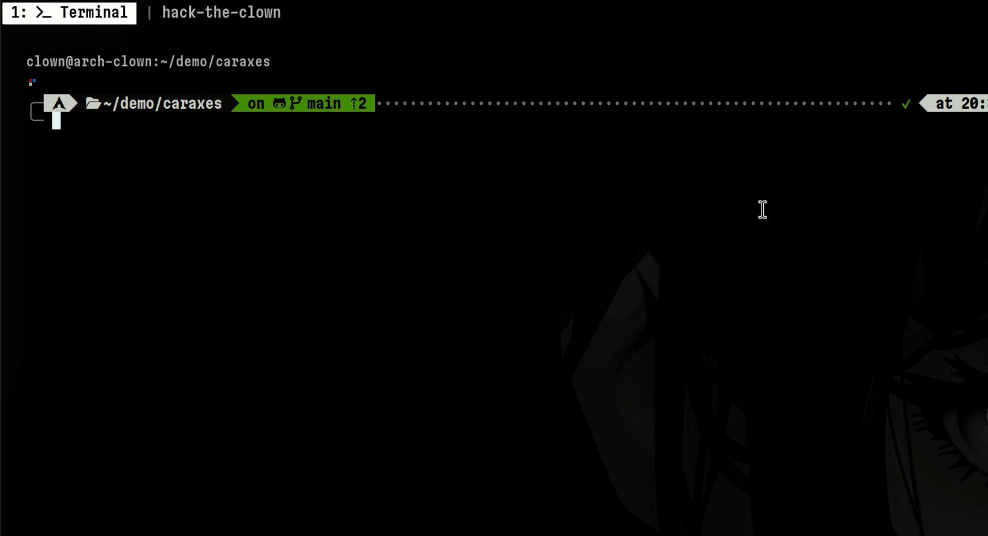
{"action": "type", "text": "ls -l *malwa"}
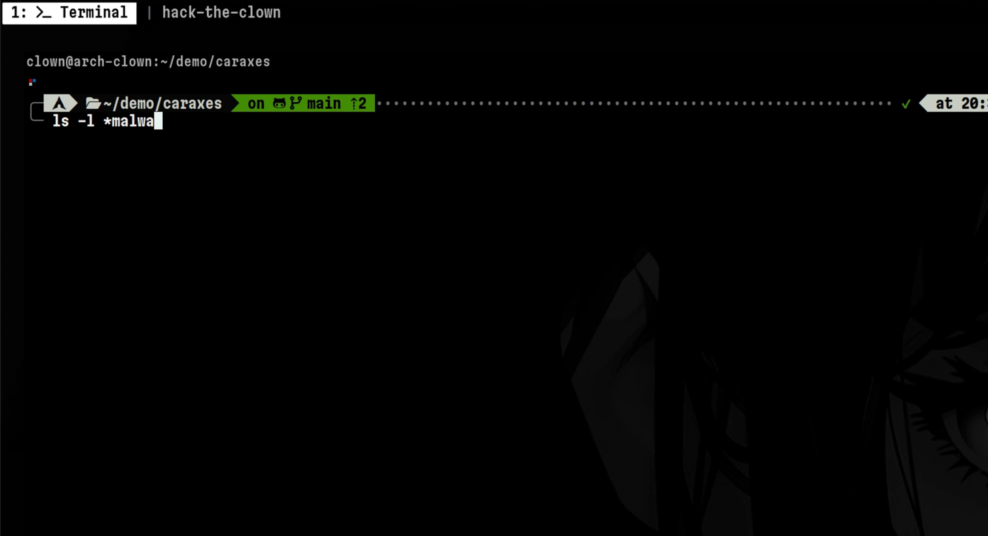
{"action": "key", "text": "Return"}
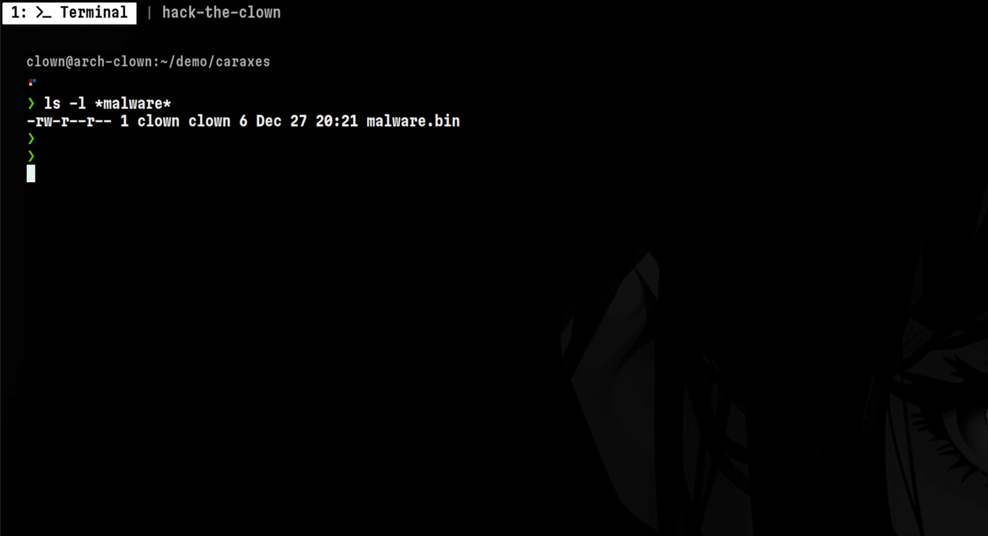
- Reboot the test-kernel machine with sudo reboot
{"action": "type", "text": "sudo insmod"}
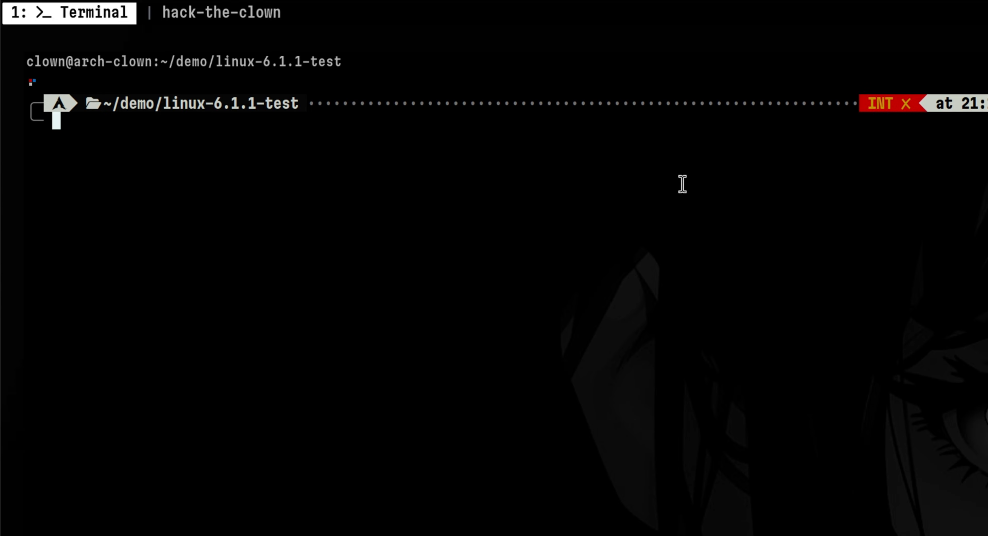
{"action": "type", "text": "sudo"}
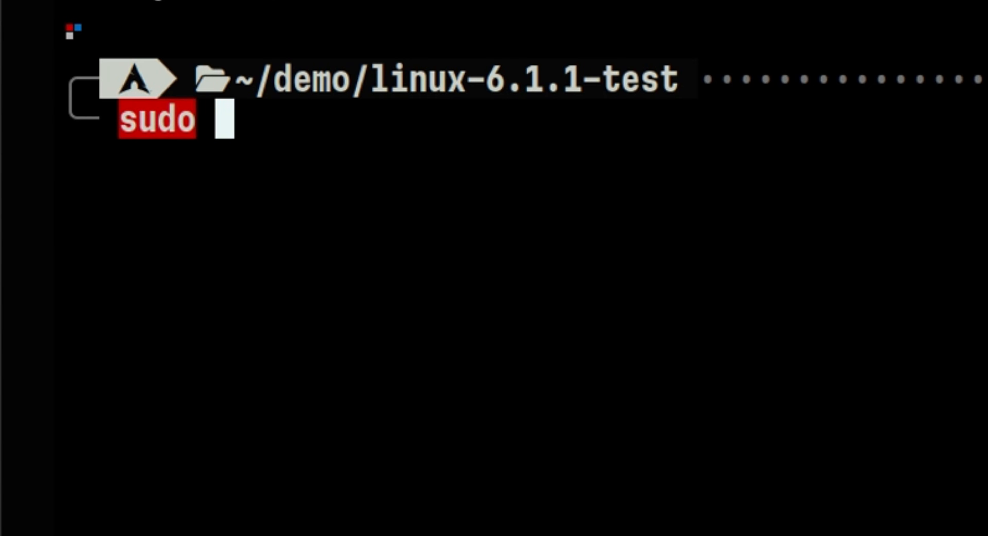
{"action": "type", "text": "reboot"}
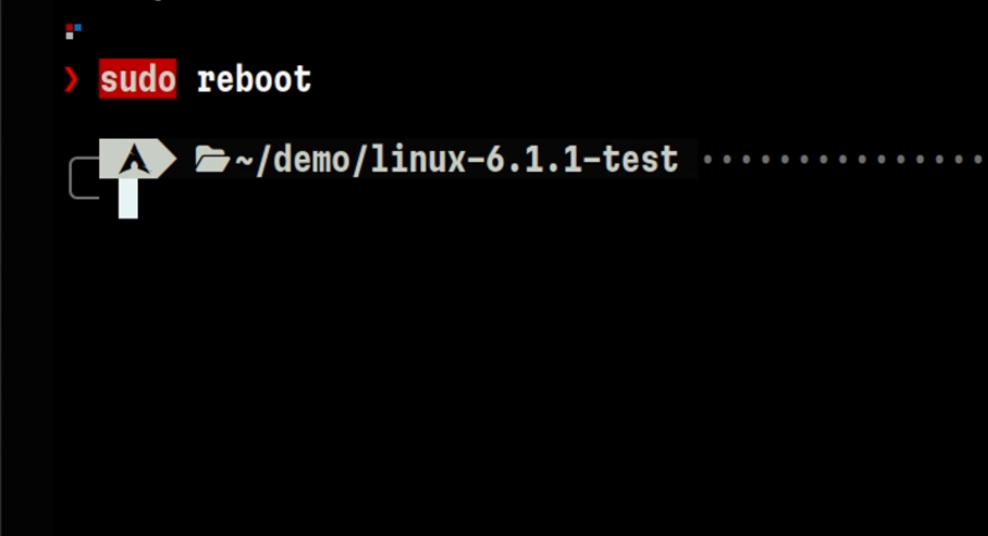
{"action": "key", "text": "Return"}
{"action": "type", "text": "u"}
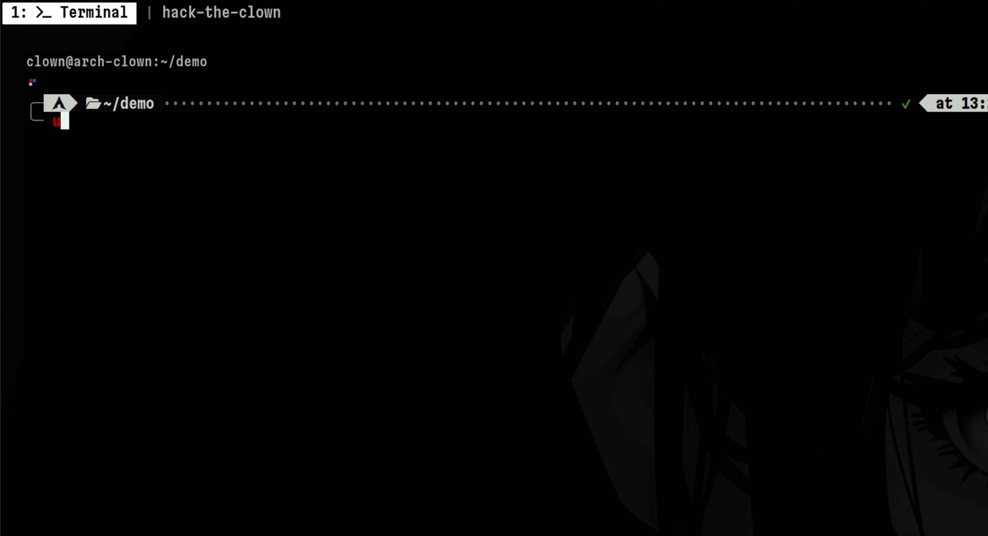
- Show the running kernel release with uname -r and grep the kernel config for BPF options
{"action": "type", "text": "name -r"}
{"action": "key", "text": "Return"}
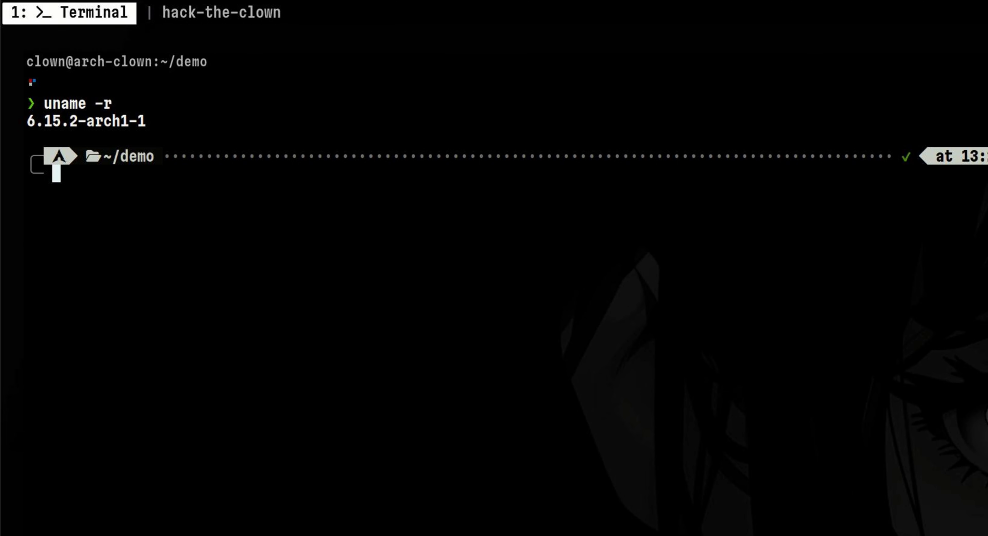
{"action": "type", "text": "zcat /pro"}
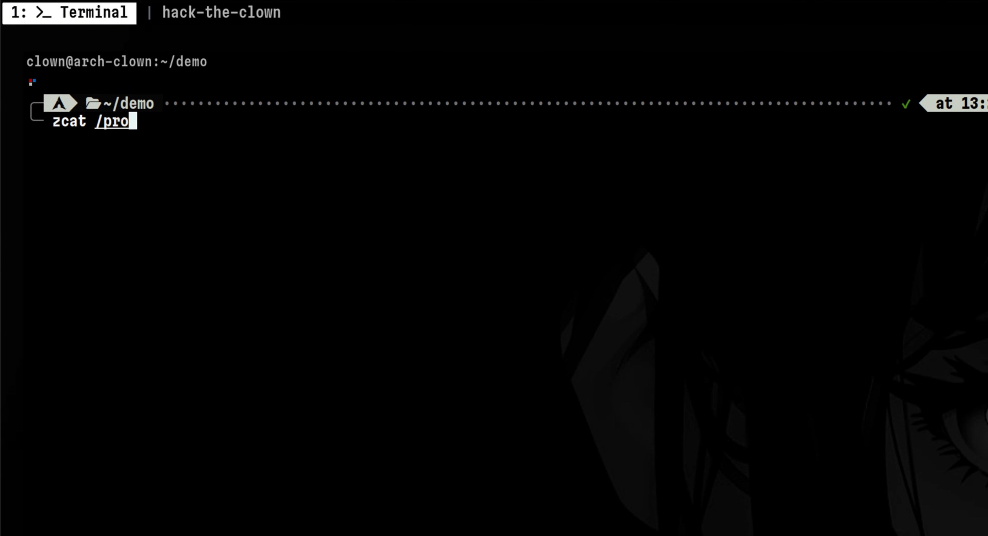
{"action": "key", "text": "Return"}
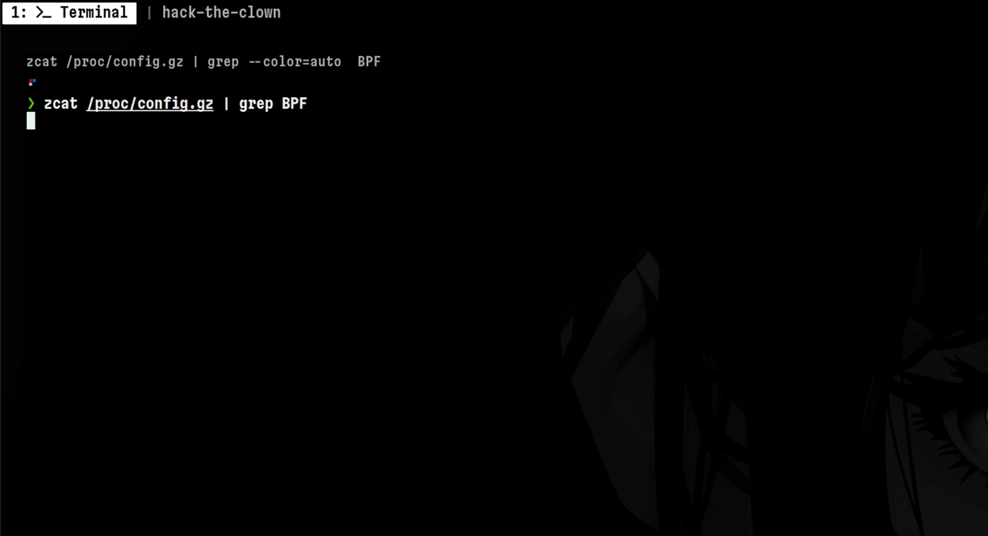
{"action": "key", "text": "Return"}
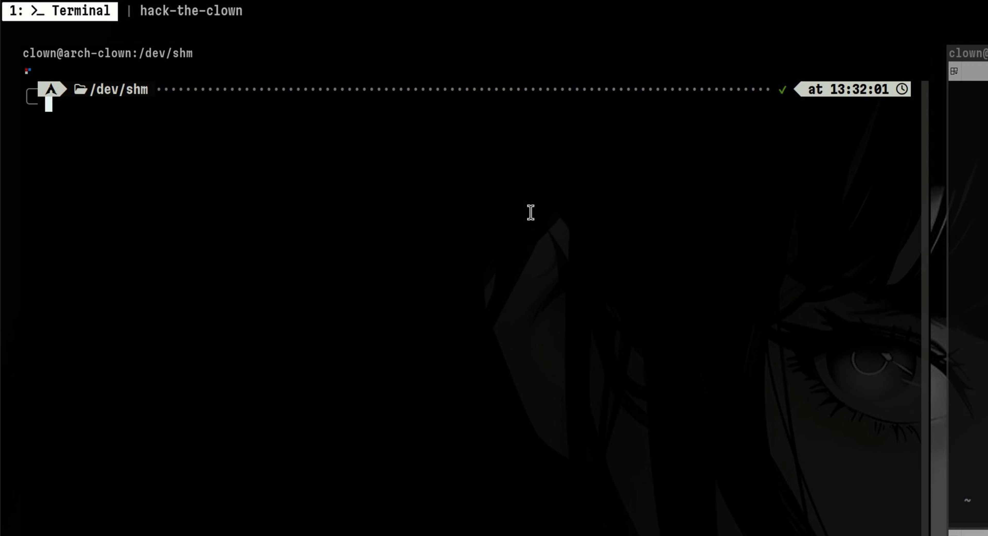
- Install the bpftrace package with sudo pacman -Sy from /dev/shm
{"action": "type", "text": "sudo"}
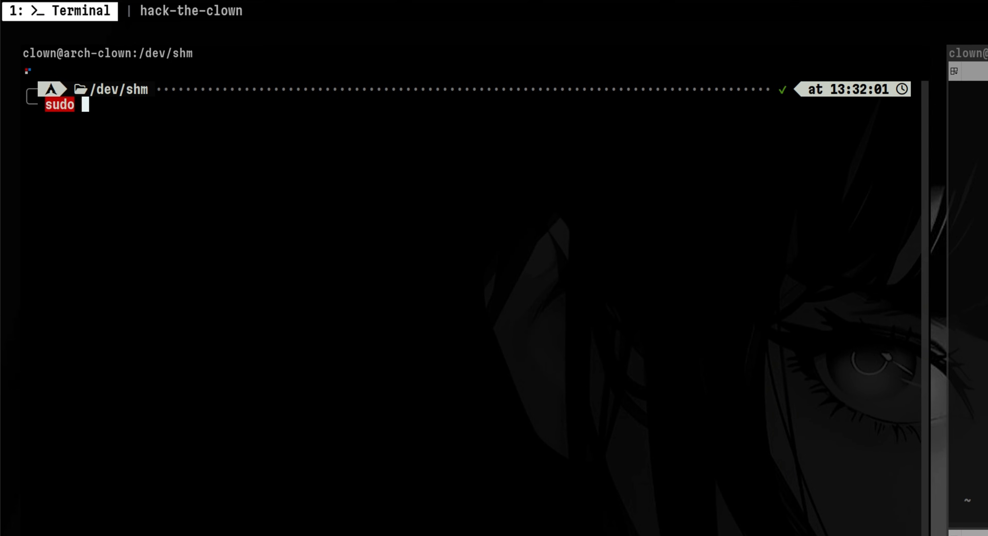
{"action": "type", "text": "pacman -Sy bp"}
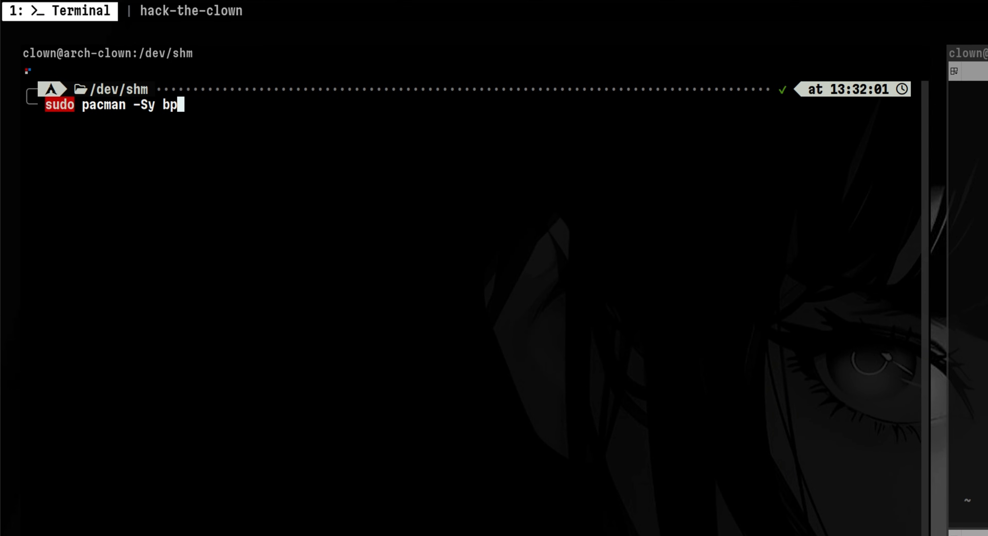
{"action": "key", "text": "Return"}
{"action": "type", "text": "sudo pacman -Sy llvm-lib"}
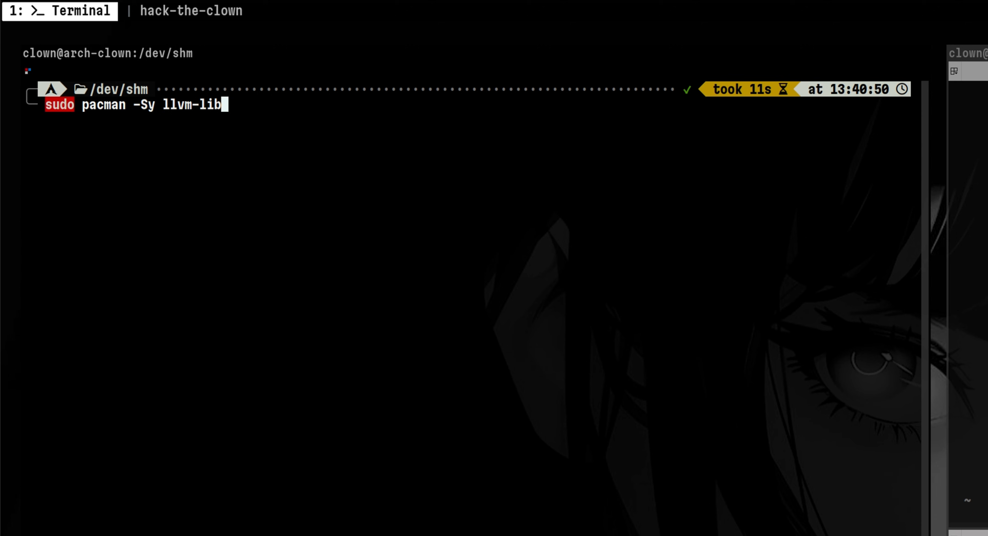
{"action": "type", "text": "s clagn"}
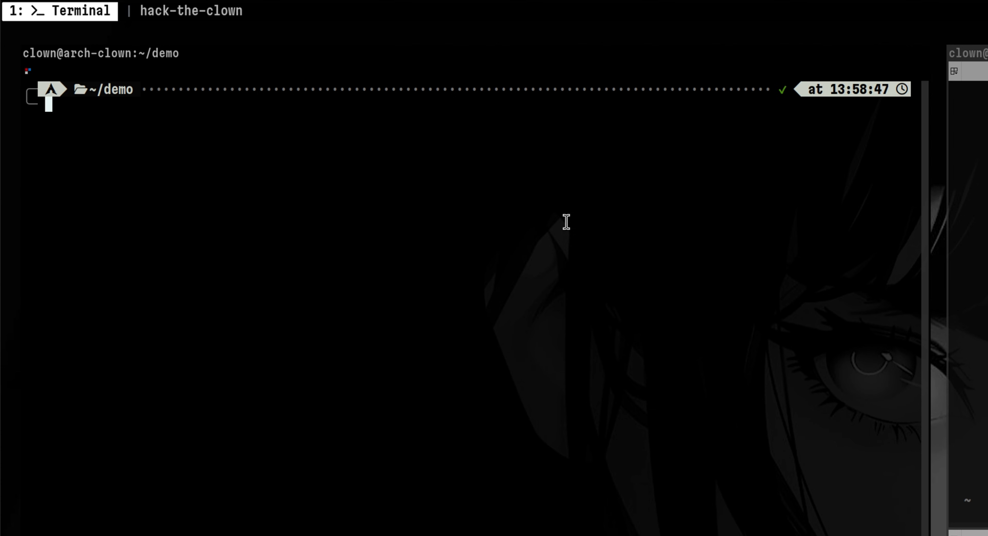
- Run a bpftrace one-liner on sys_enter_openat printing each process name and opened filename
{"action": "type", "text": "sudo bpftrace -e 'tracepoint:syscalls:sys_enter_openat { printf(\"%s %s\\n\", comm, str(args.filename)); }'"}
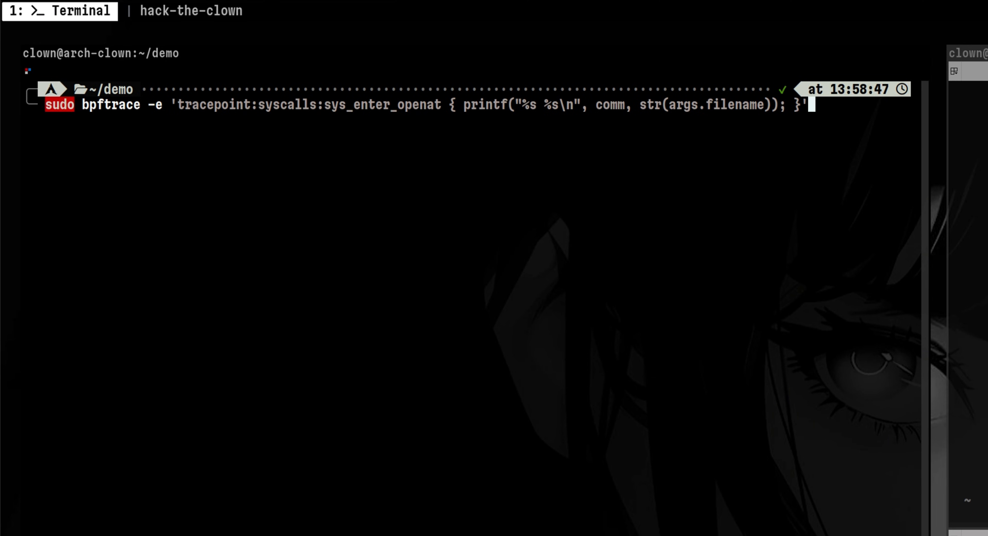
{"action": "key", "text": "Return"}
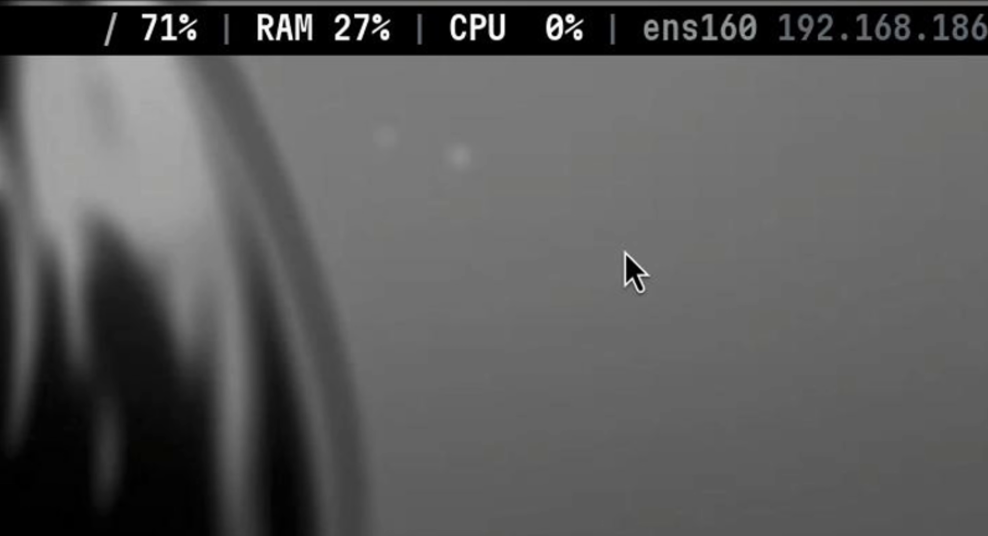
{"action": "mouse_move", "coordinate": [624, 277]}
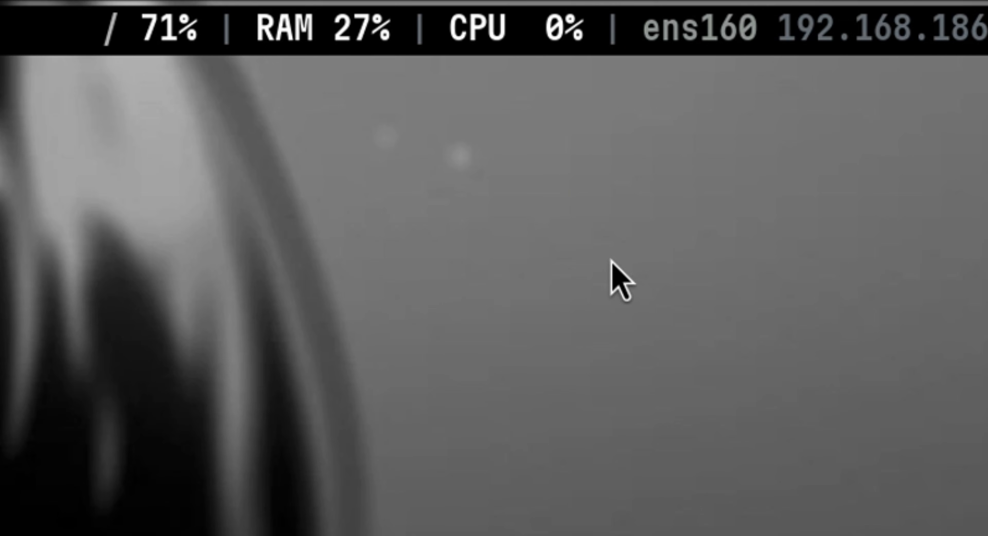
{"action": "mouse_move", "coordinate": [486, 104]}
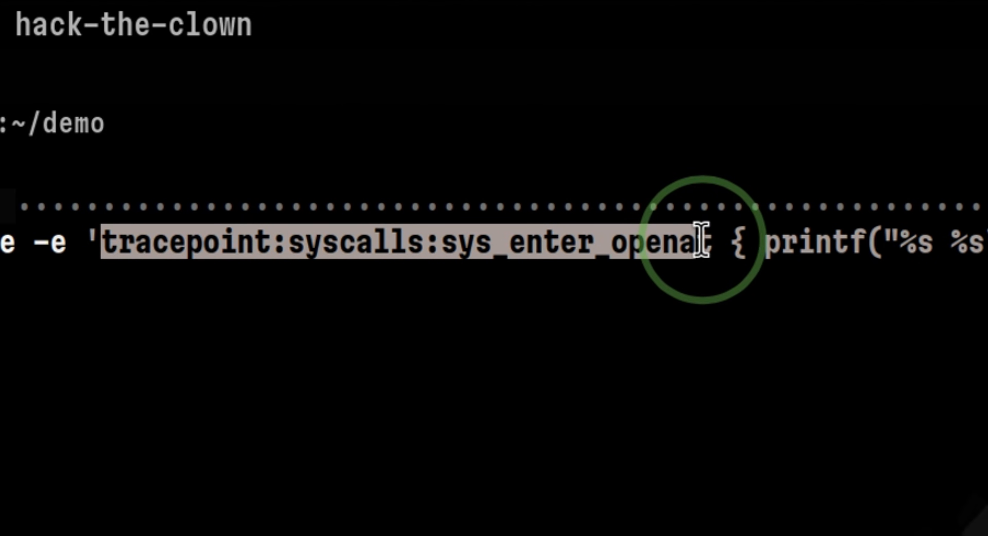
- Return to an empty zsh prompt in ~/demo
{"action": "type", "text": "t"}
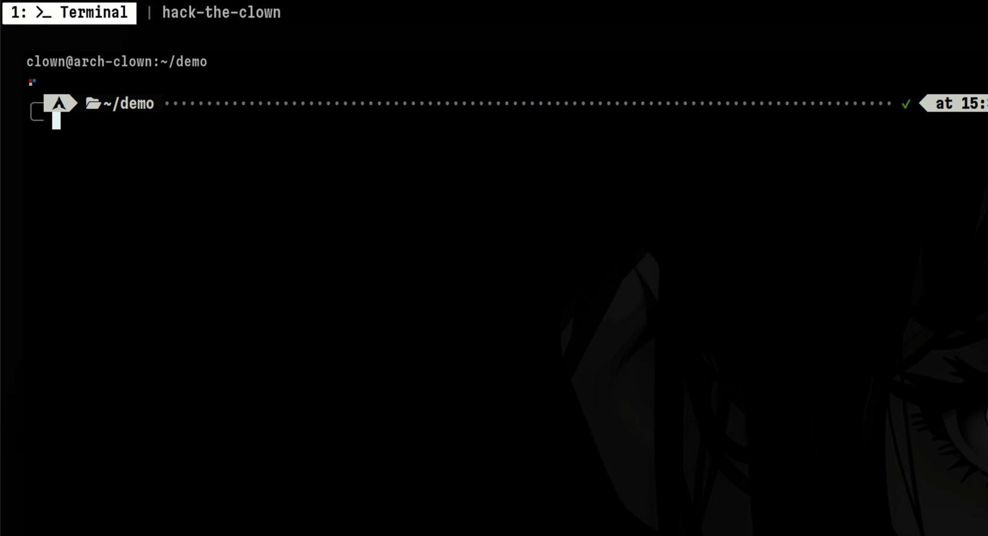
- Create monitor.bt in nvim with the #!/usr/bin/env bpftrace shebang line
{"action": "type", "text": "nv"}
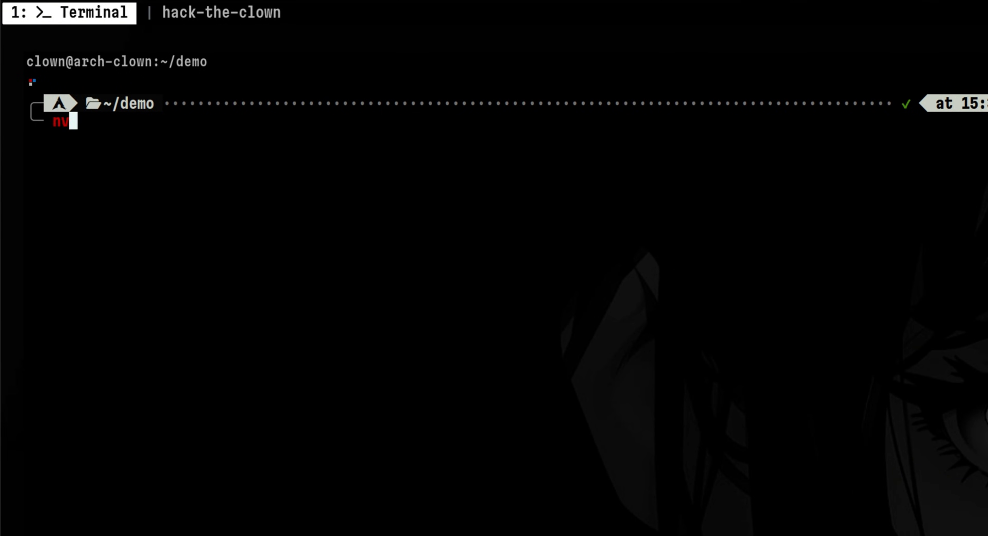
{"action": "type", "text": "im monitor.bt"}
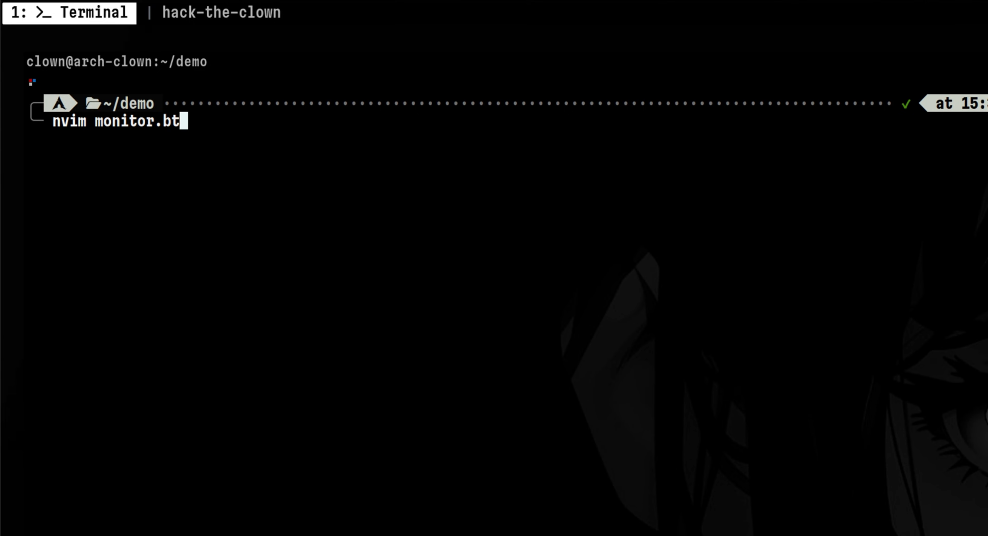
{"action": "key", "text": "Return"}
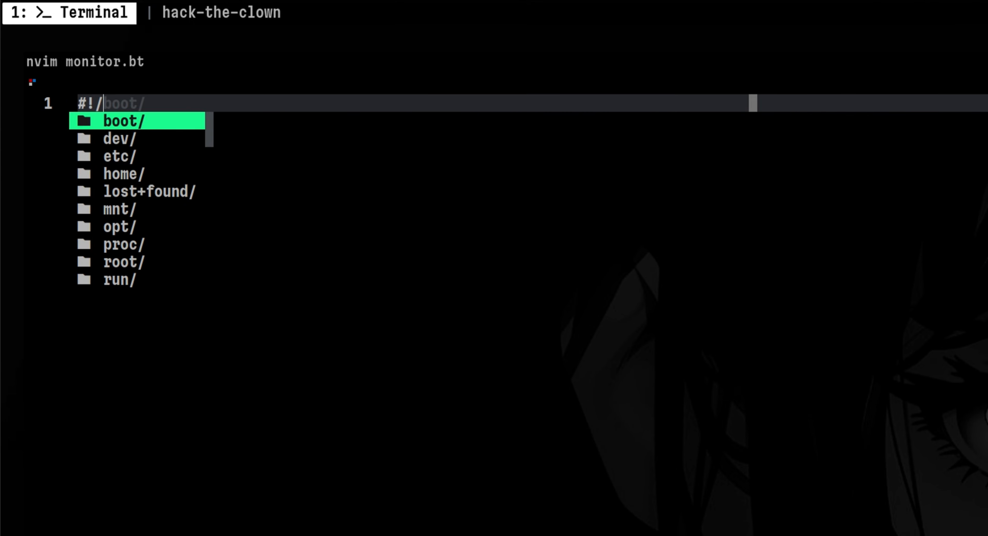
{"action": "type", "text": "usr/bin/env"}
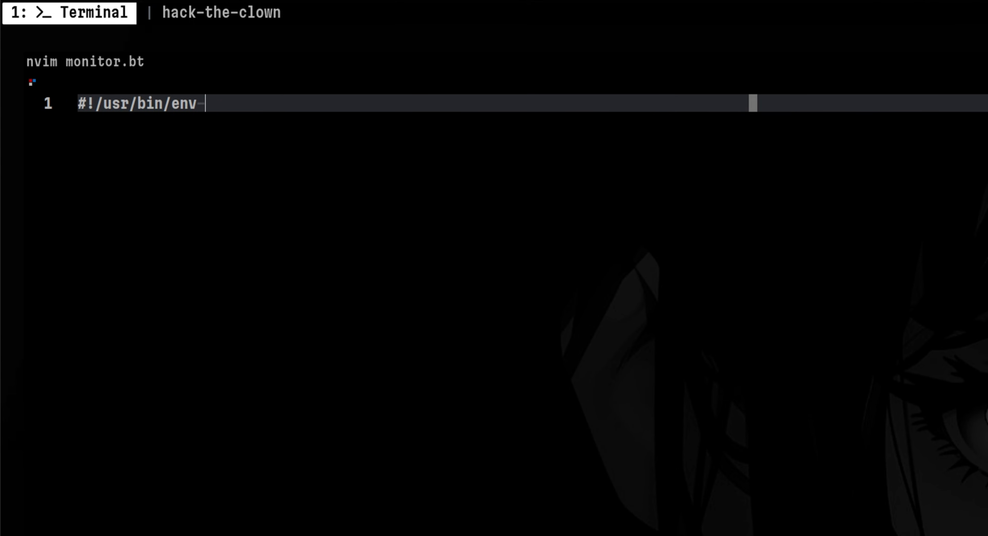
{"action": "type", "text": "bpftrace"}
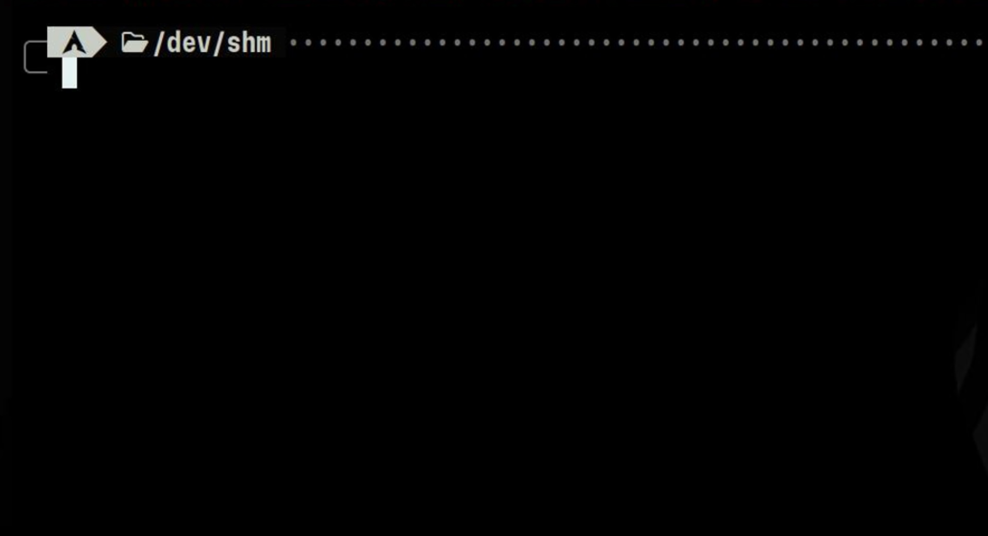
- List bpftrace probes with sudo bpftrace -l and filter them down to the execve syscall-entry tracepoint
{"action": "type", "text": "pftrace -l"}
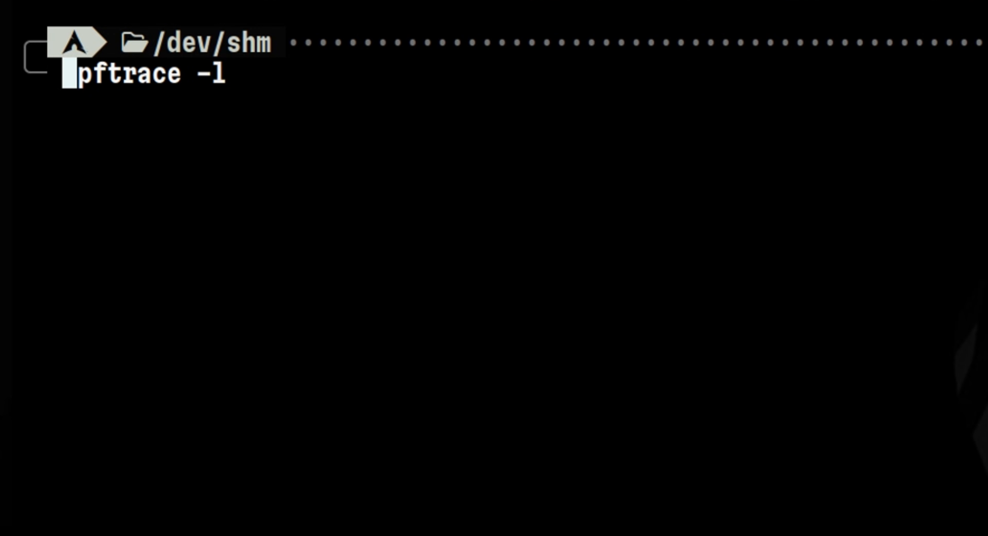
{"action": "type", "text": "sudo b"}
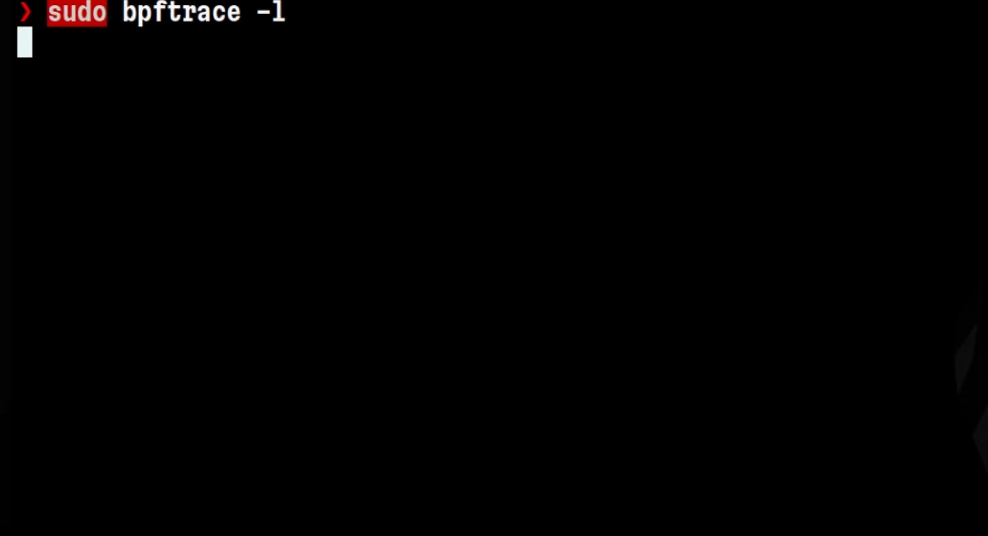
{"action": "key", "text": "Return"}
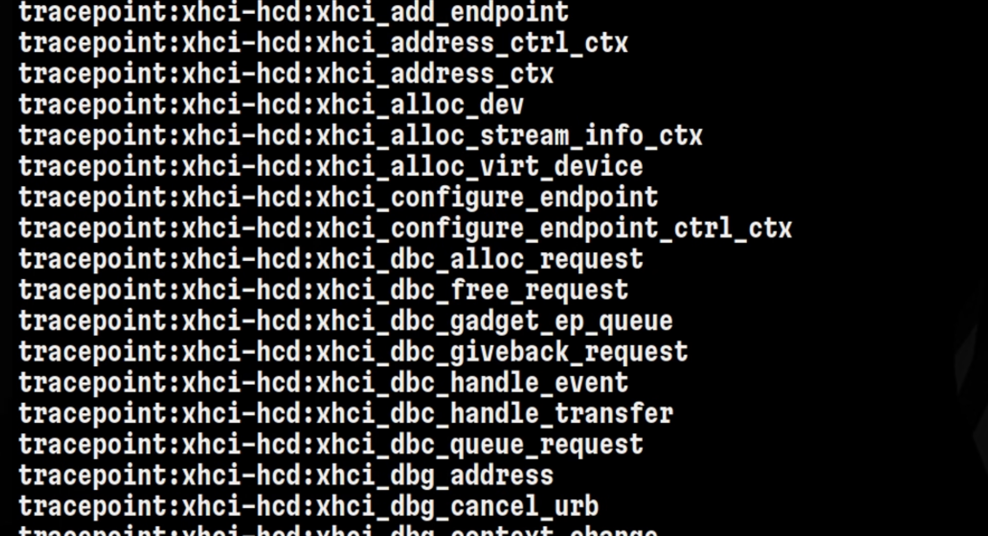
{"action": "key", "text": "Return"}
{"action": "type", "text": "sudo bpftrace -l | grep -i syscall | grep enter | grep execve"}
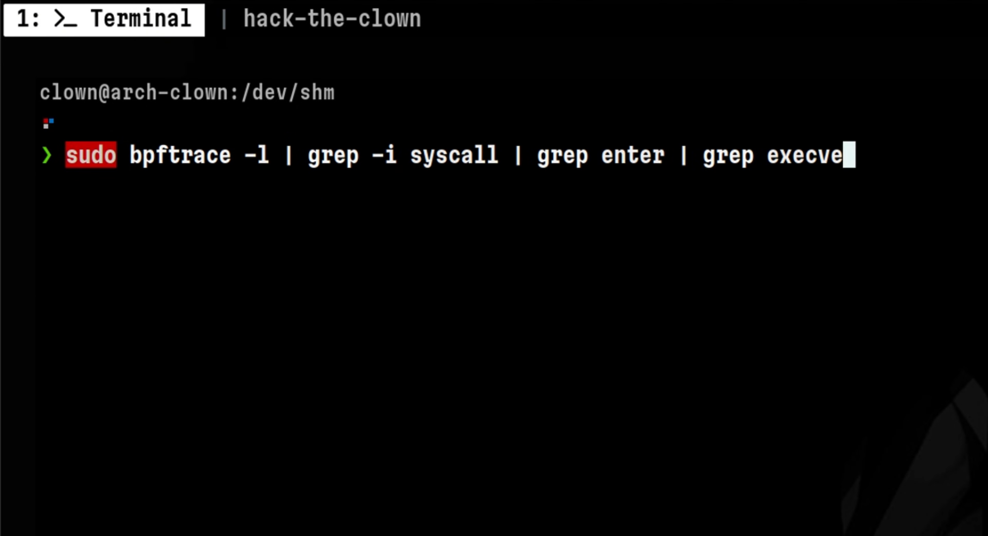
{"action": "key", "text": "Return"}
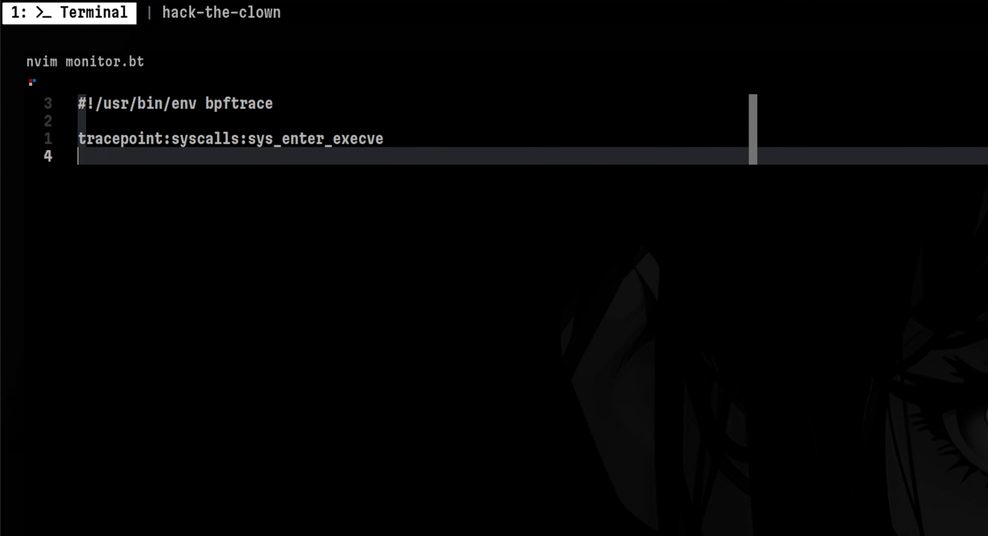
- Add the filter / strncmp(str(args->filename), "/dev/shm/", 9) == 0 / to the execve probe
{"action": "type", "text": "//"}
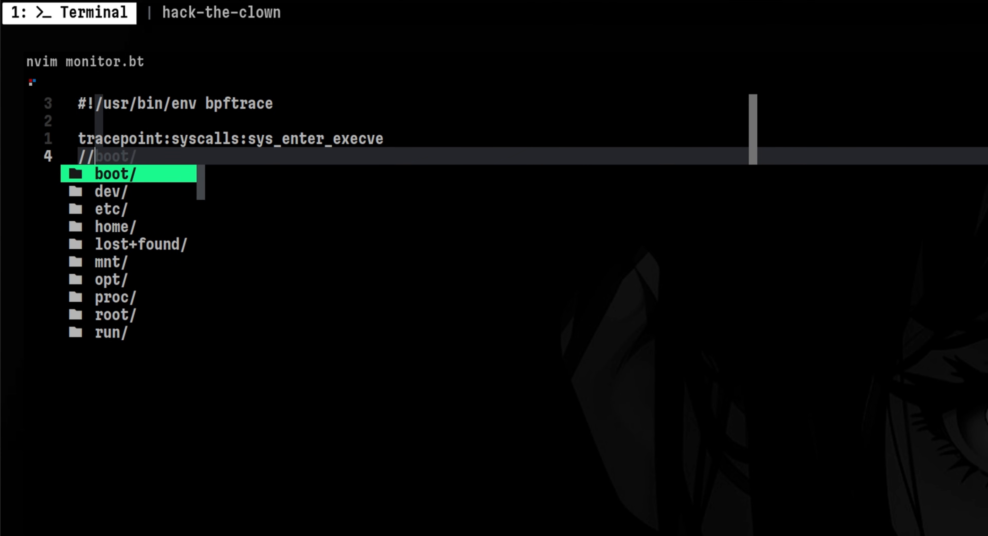
{"action": "key", "text": "Escape"}
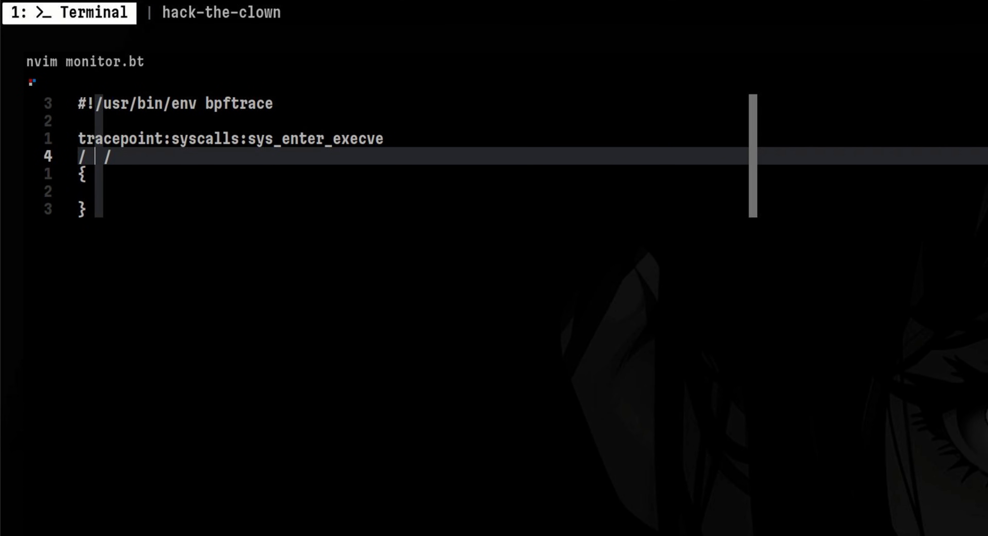
{"action": "type", "text": "strncmp("}
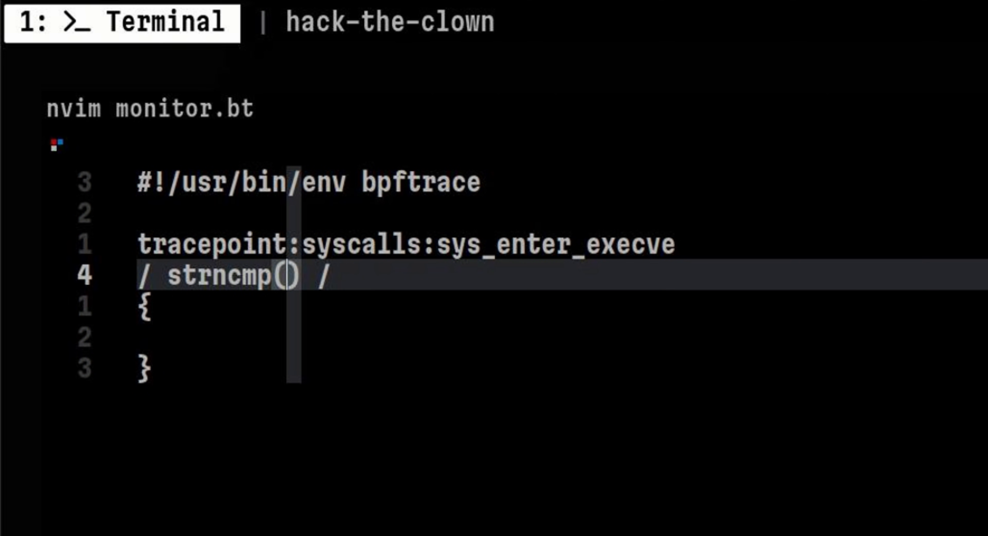
{"action": "type", "text": "args->filename"}
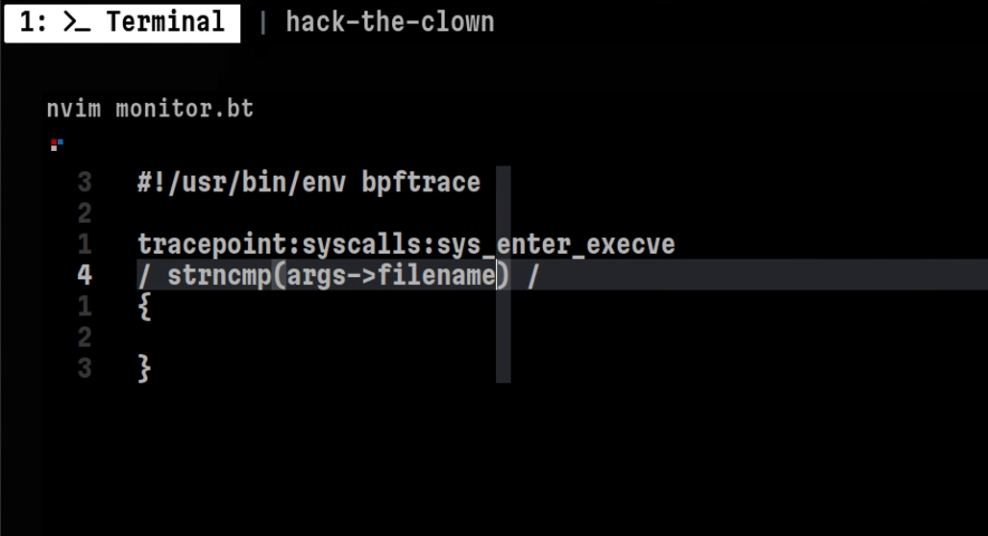
{"action": "type", "text": "str(args->filename), \"/dev/shm/\", 9)"}
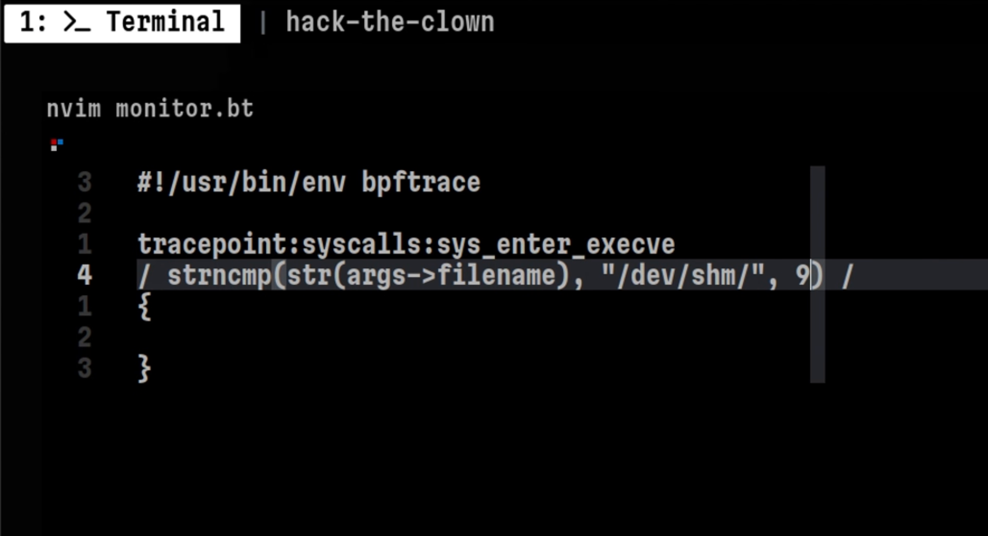
{"action": "type", "text": "== 0"}
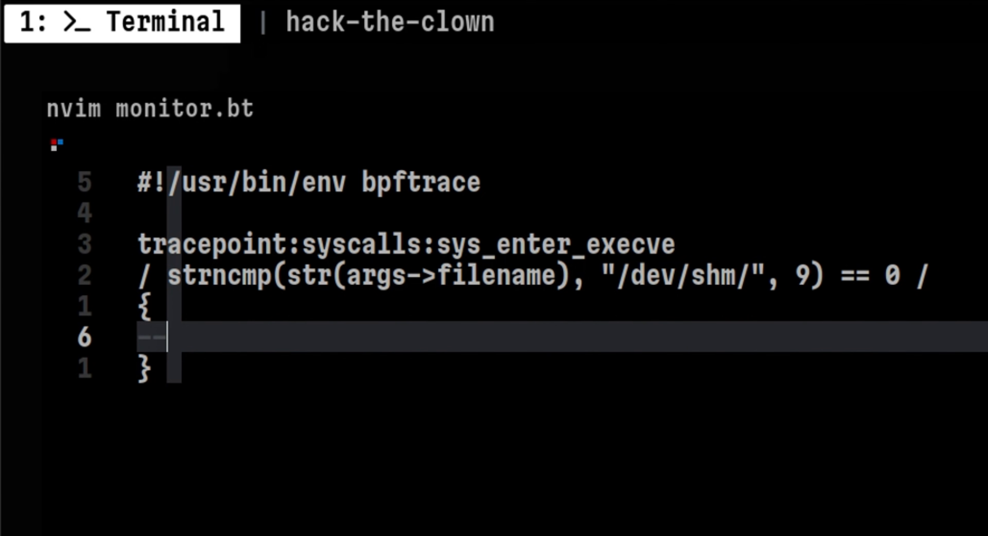
- Add a printf action reporting "Execution from /dev/shm detected:" with the PID
{"action": "type", "text": "printf(\"Execution from /dev/shm detected: \")"}
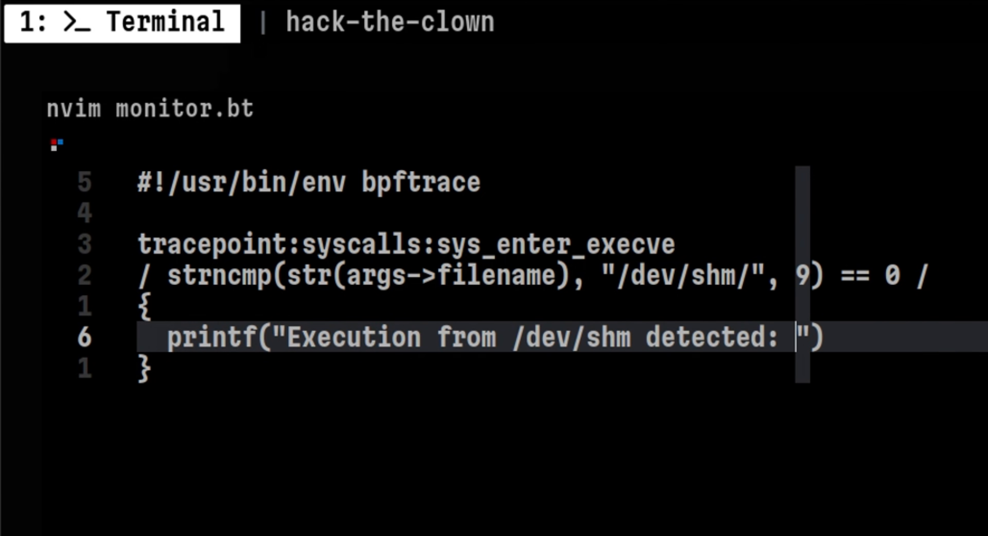
{"action": "type", "text": "PID %d"}
{"action": "type", "text": "chmod +x"}
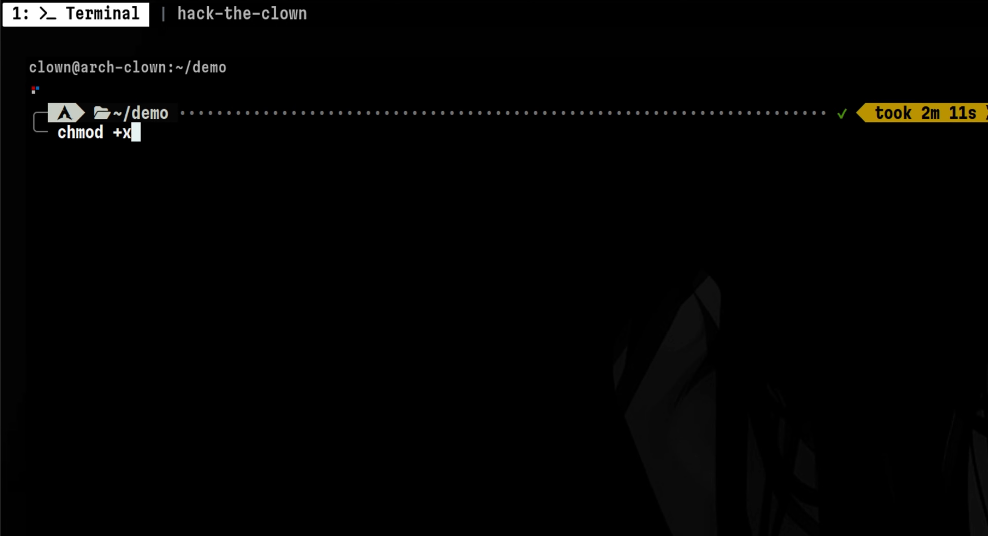
- Make monitor.bt executable with chmod +x
{"action": "type", "text": "monitor.bt"}
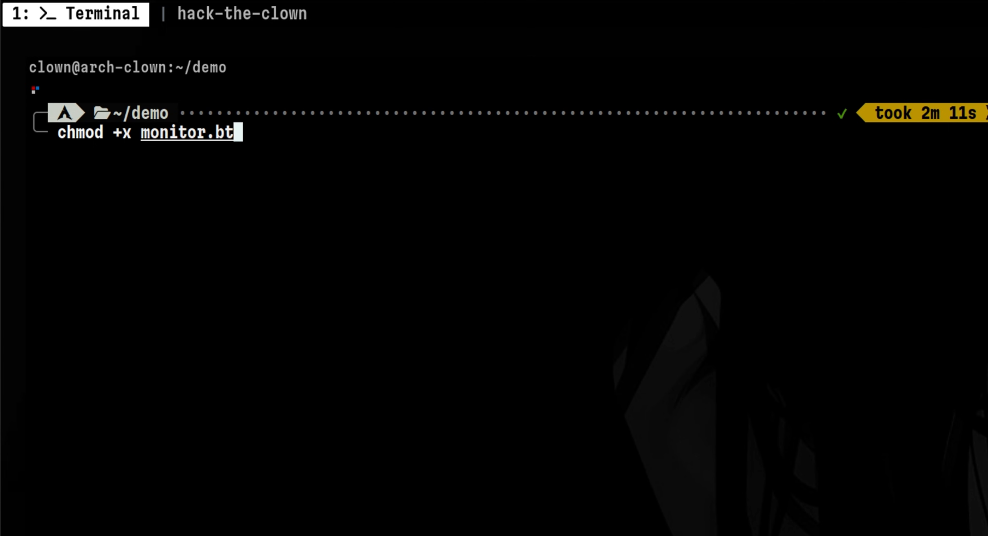